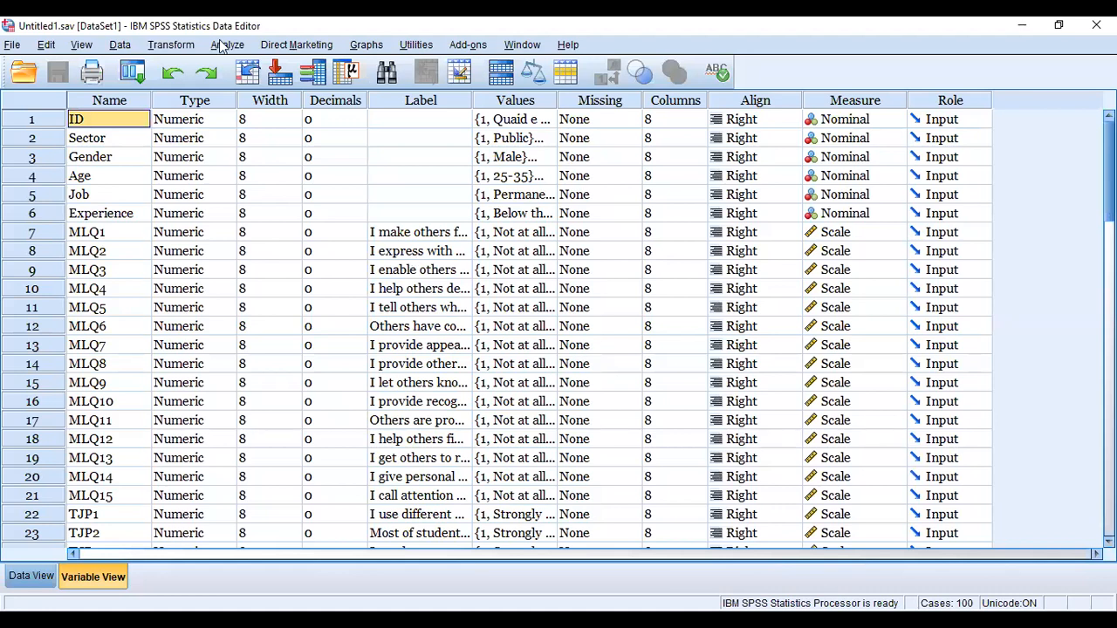
- Bring up the Analyze menu's Compare Means list with Independent-Samples T Test
click(227, 45)
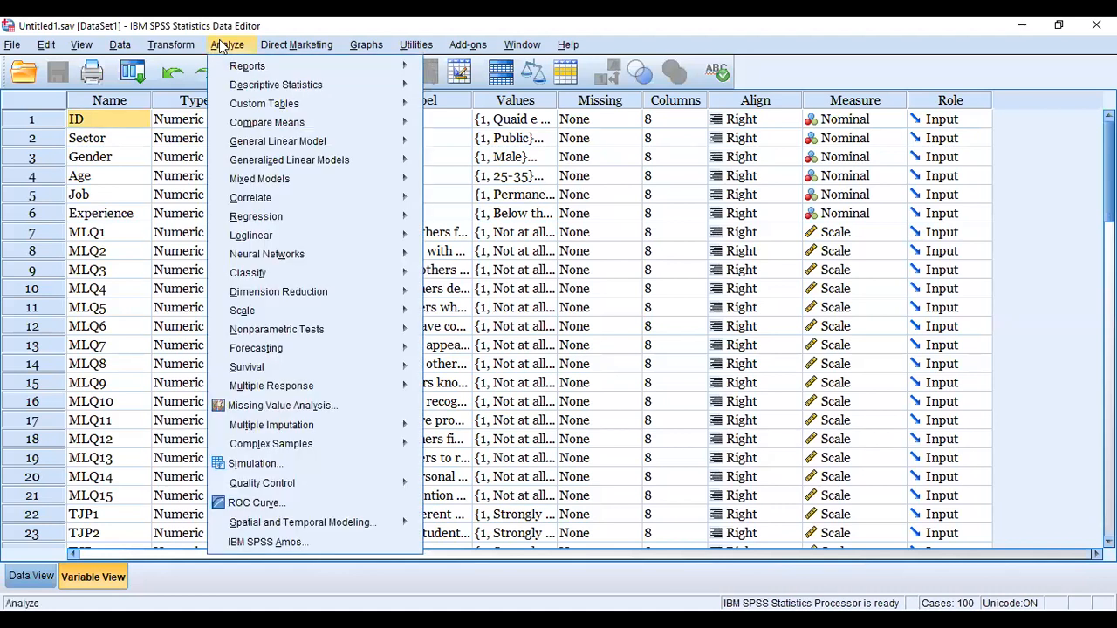
mouse_move(266, 122)
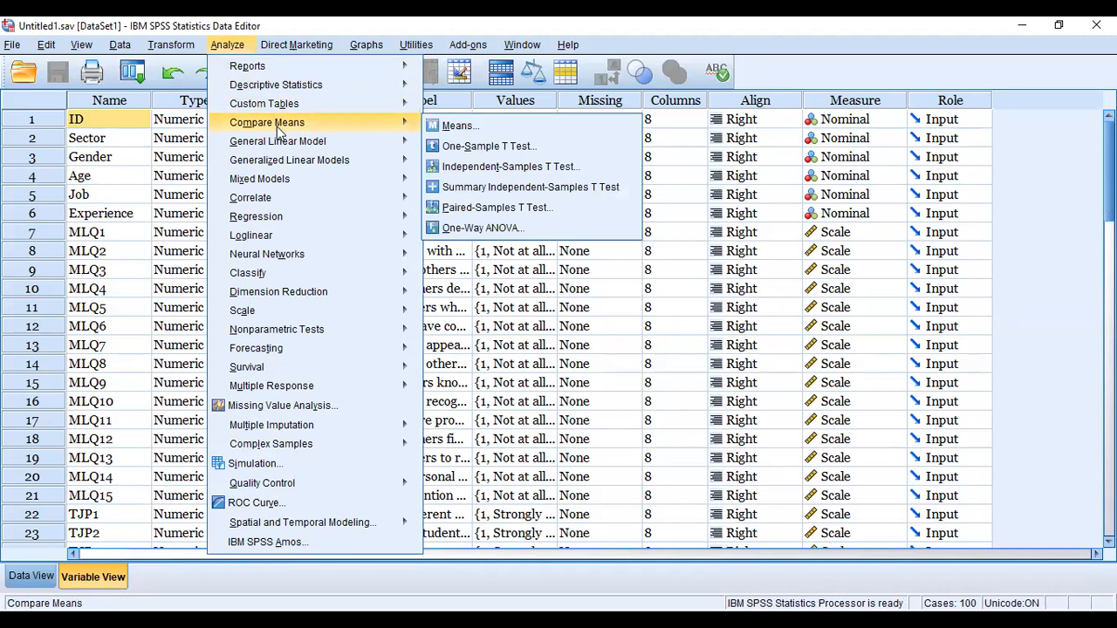
mouse_move(461, 126)
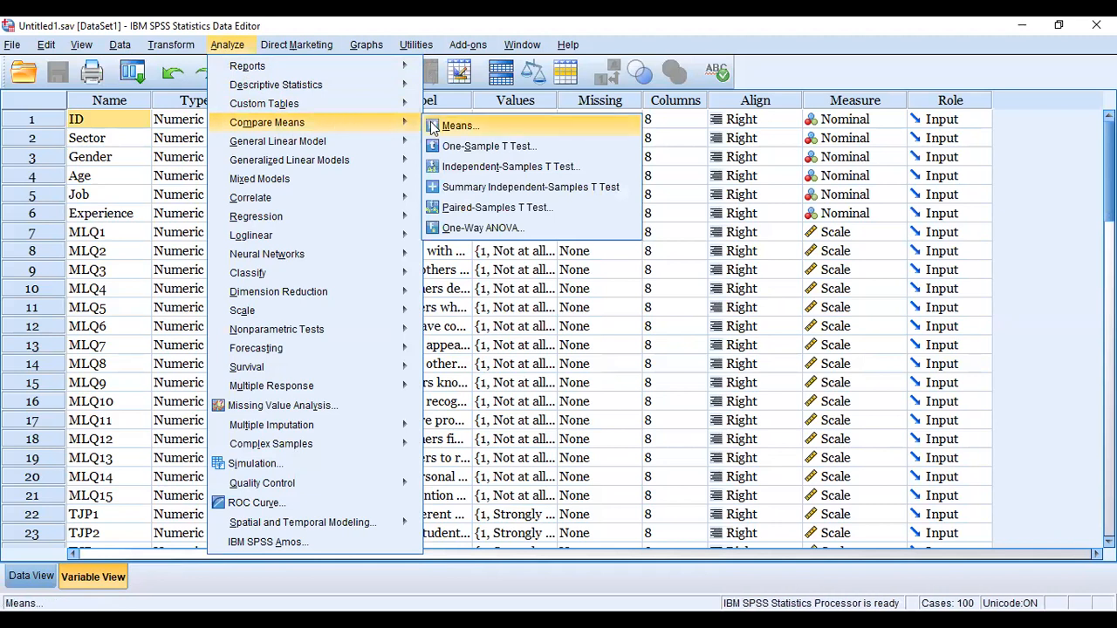
mouse_move(492, 165)
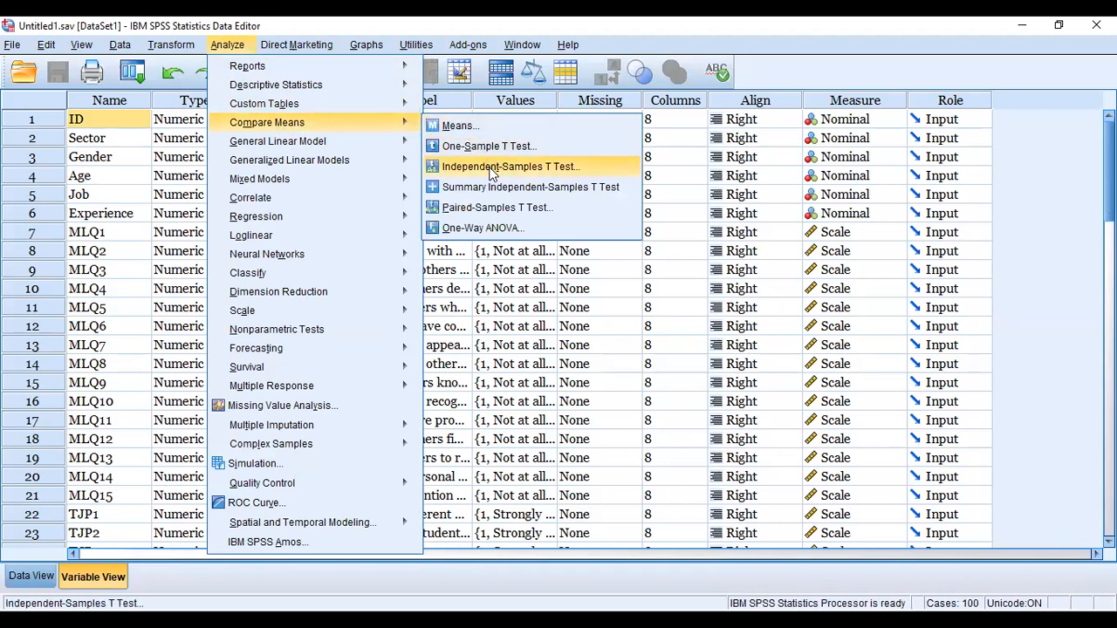
- Start an independent-samples t-test with TJPTotal as test variable and Gender as grouping variable
click(509, 166)
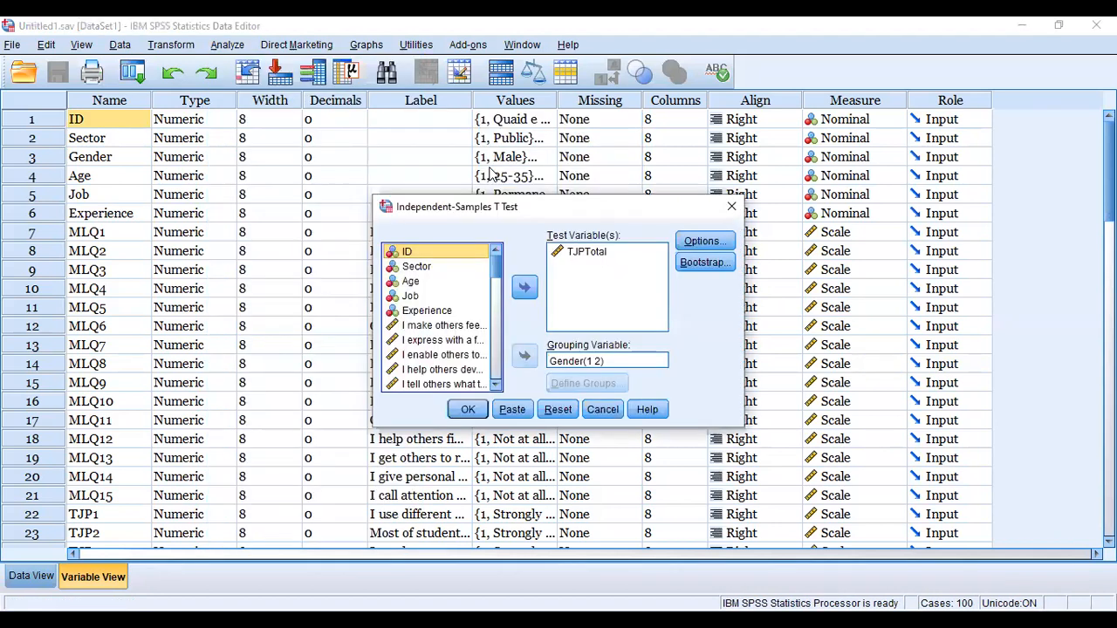
mouse_move(500, 276)
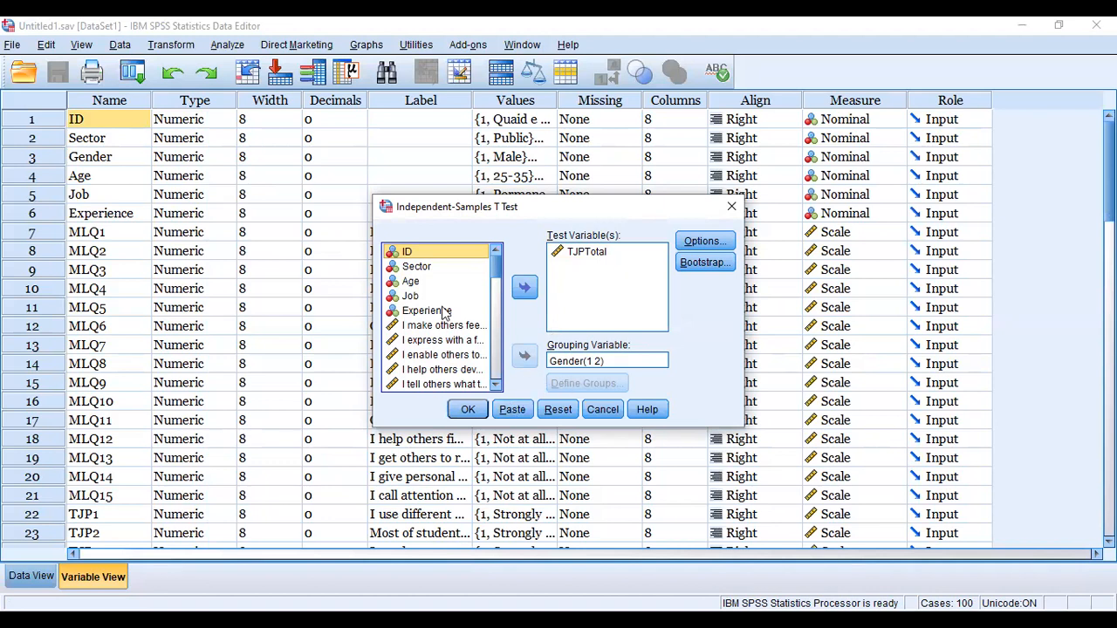
mouse_move(677, 415)
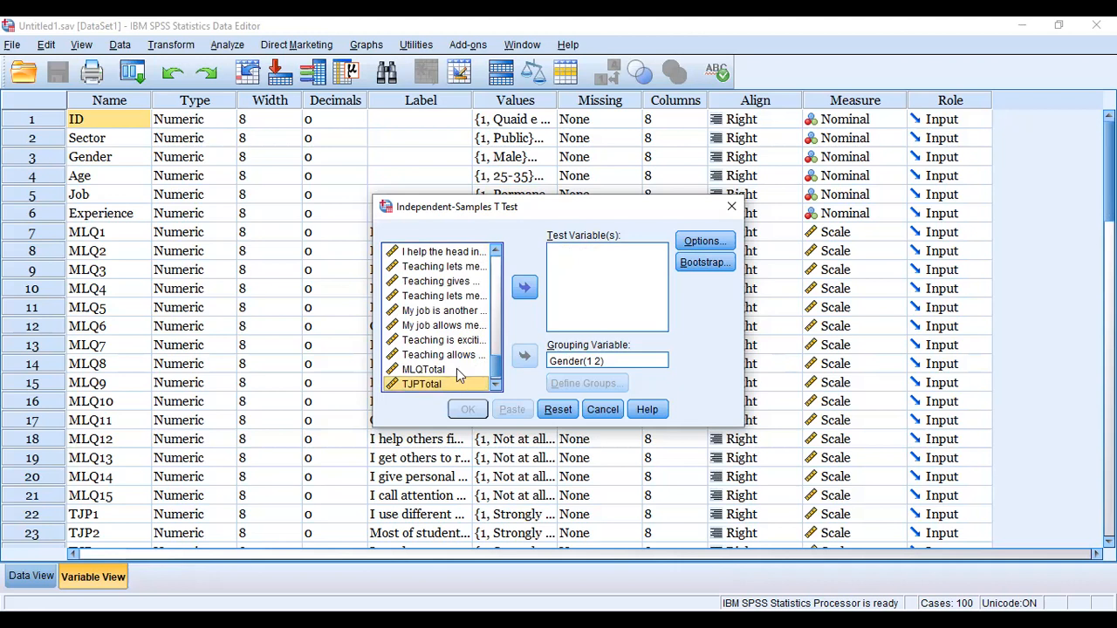
click(524, 287)
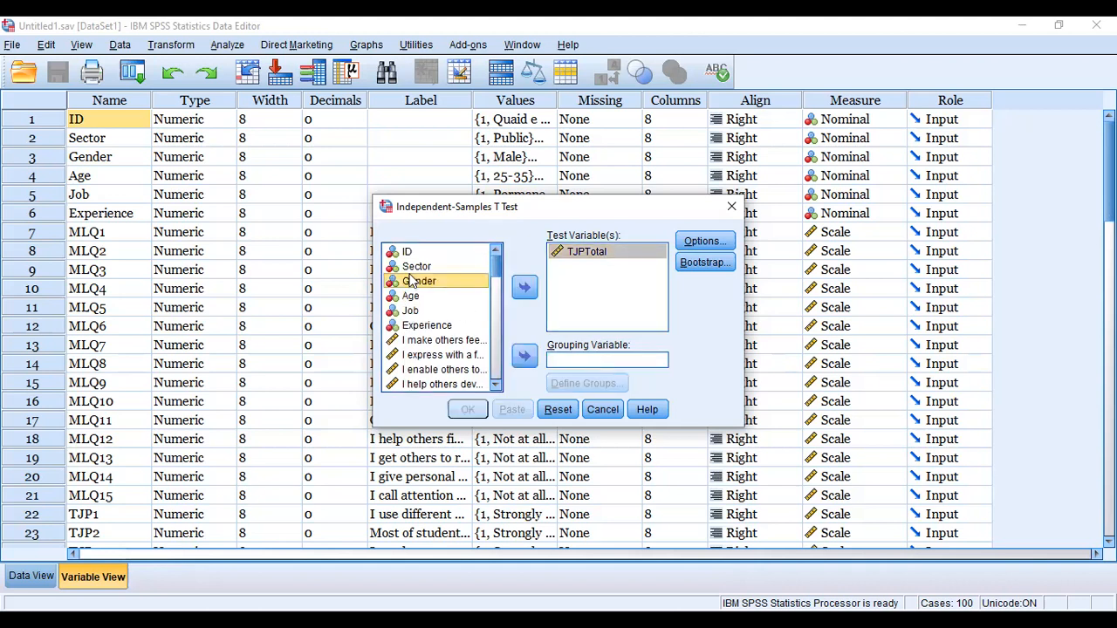
click(523, 356)
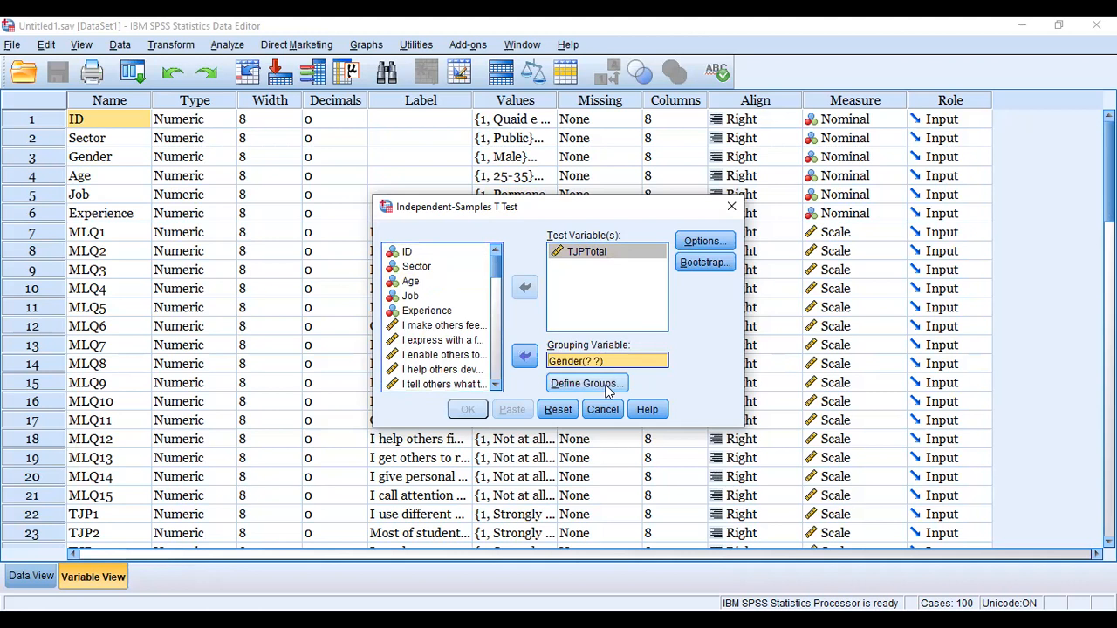
- Define Gender groups 1 and 2 and keep the 95% confidence interval option
click(583, 384)
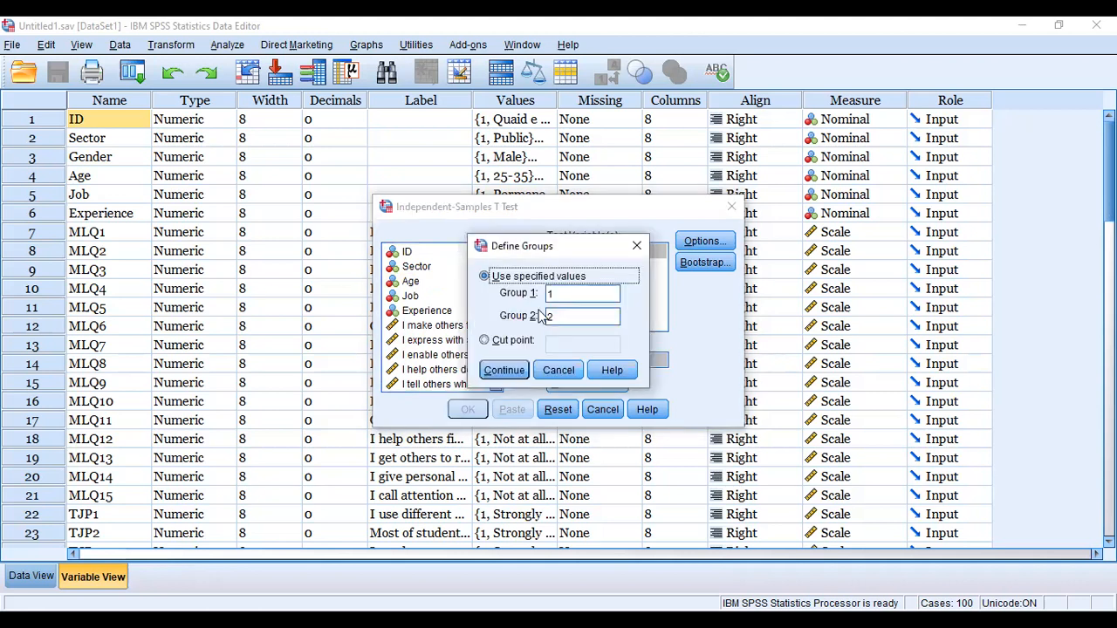
text(2)
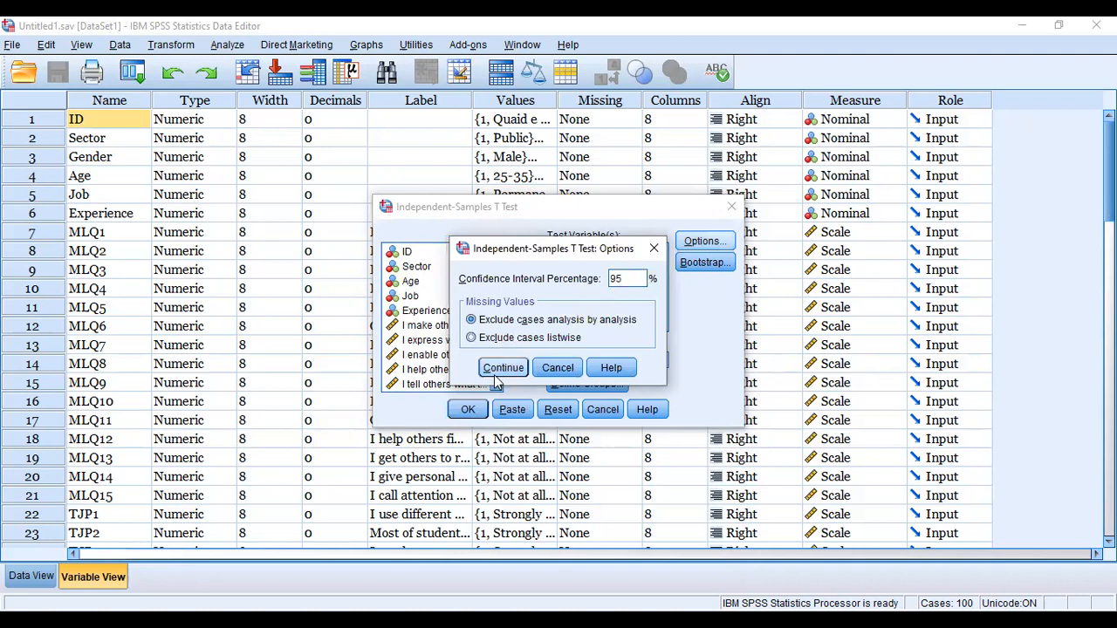
click(502, 367)
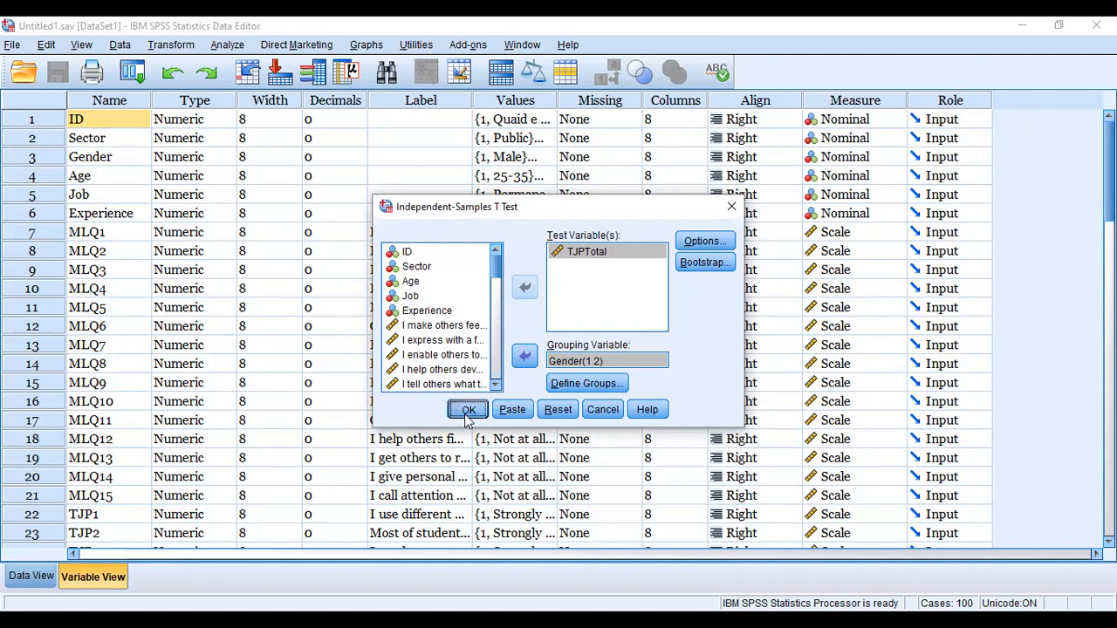
- Run the t-test to view the output, then start Microsoft Word for the results
click(468, 408)
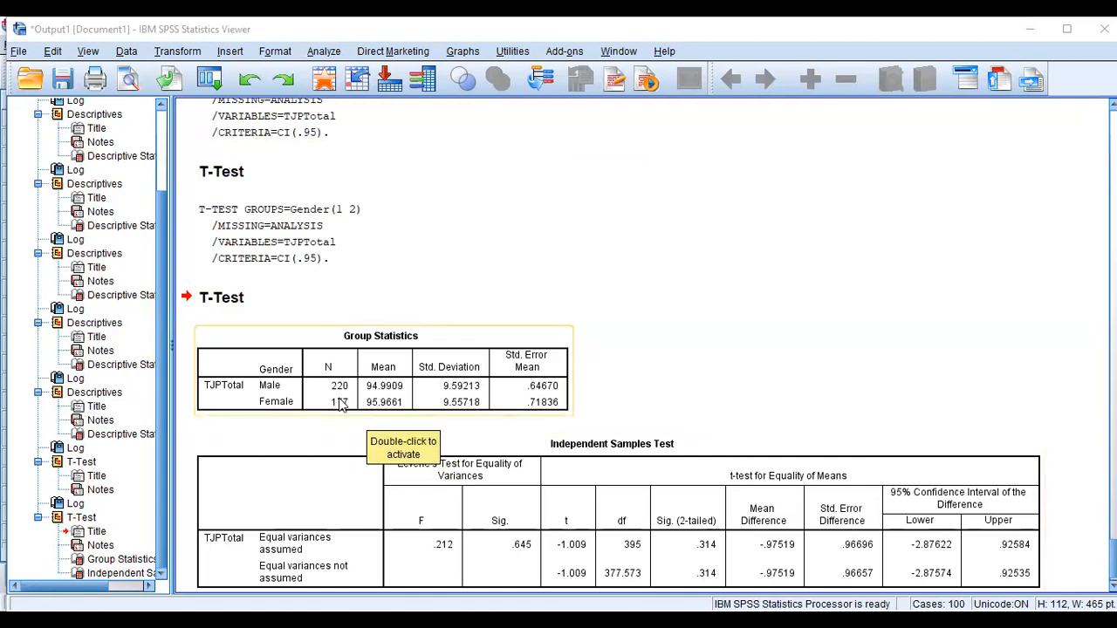
mouse_move(405, 405)
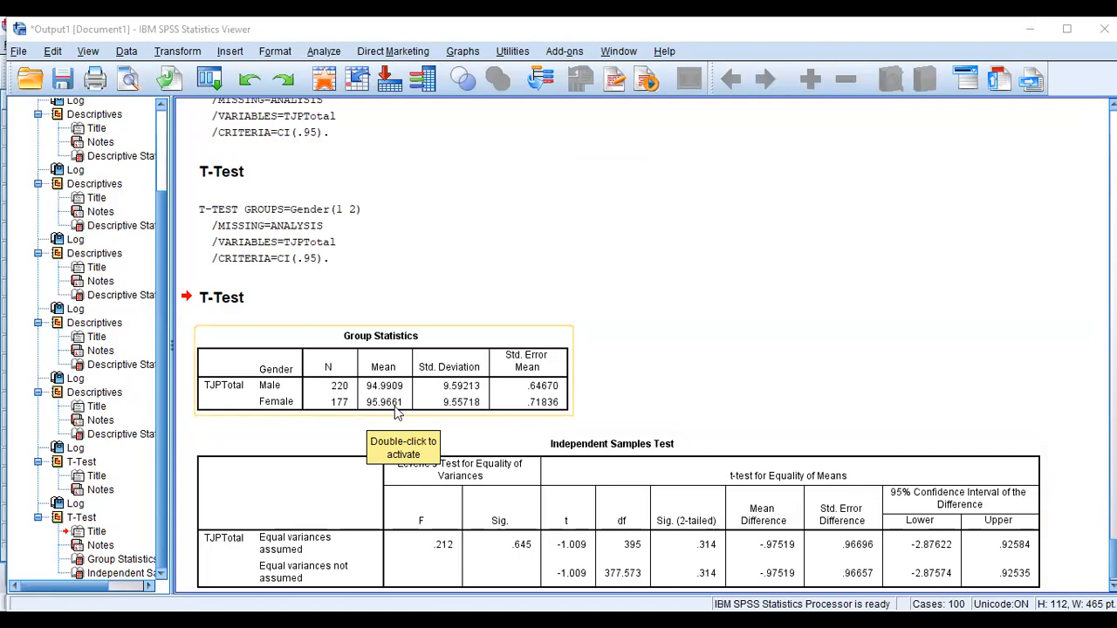
mouse_move(478, 414)
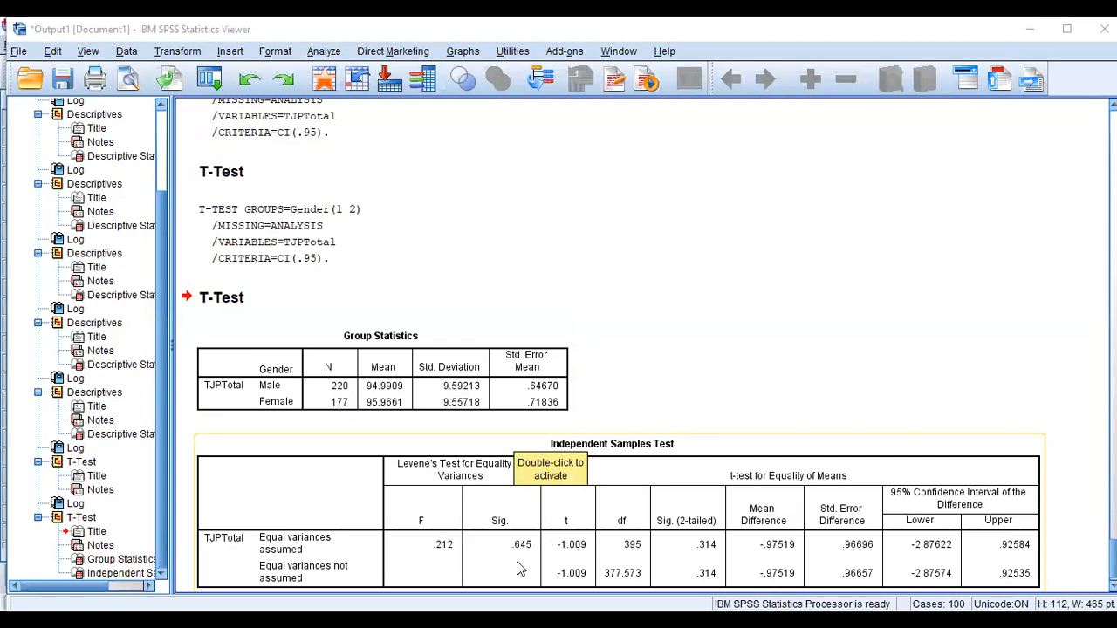
mouse_move(585, 551)
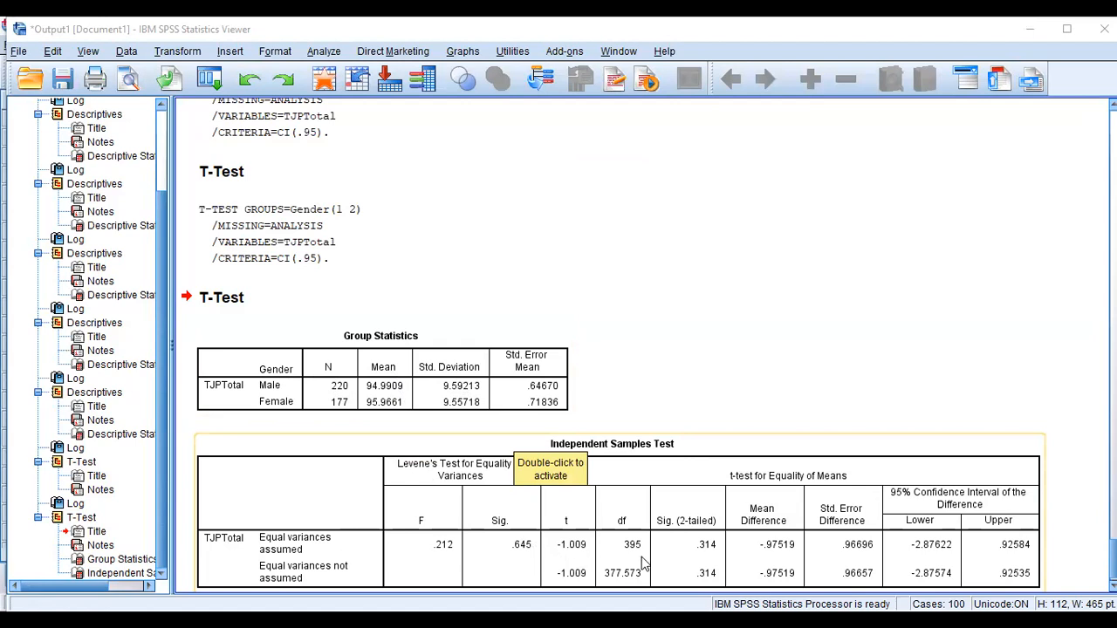
mouse_move(783, 551)
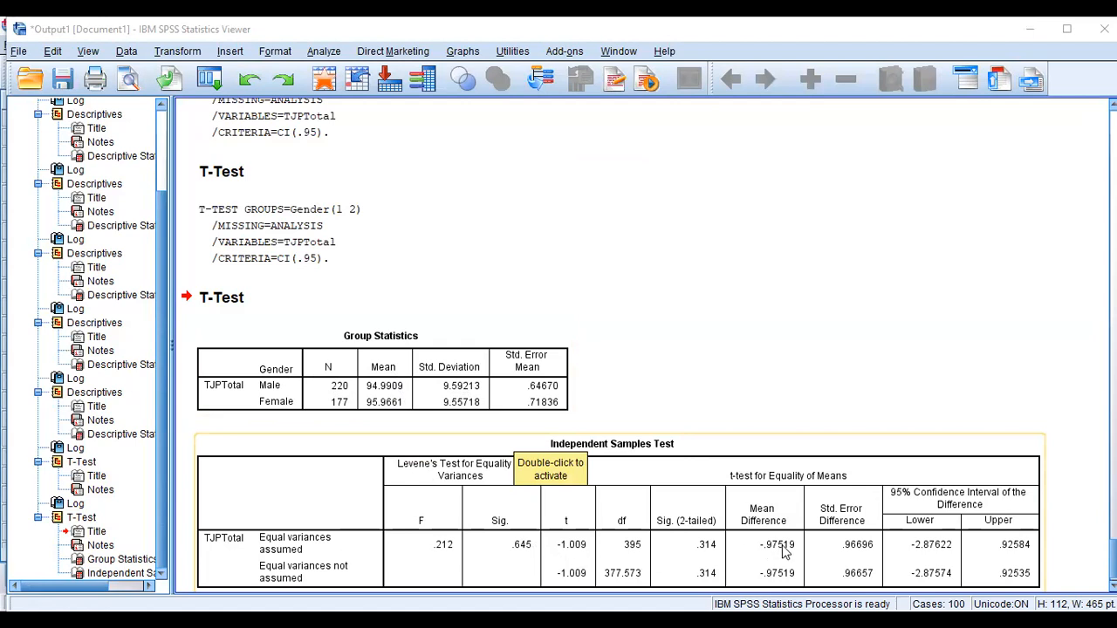
mouse_move(987, 542)
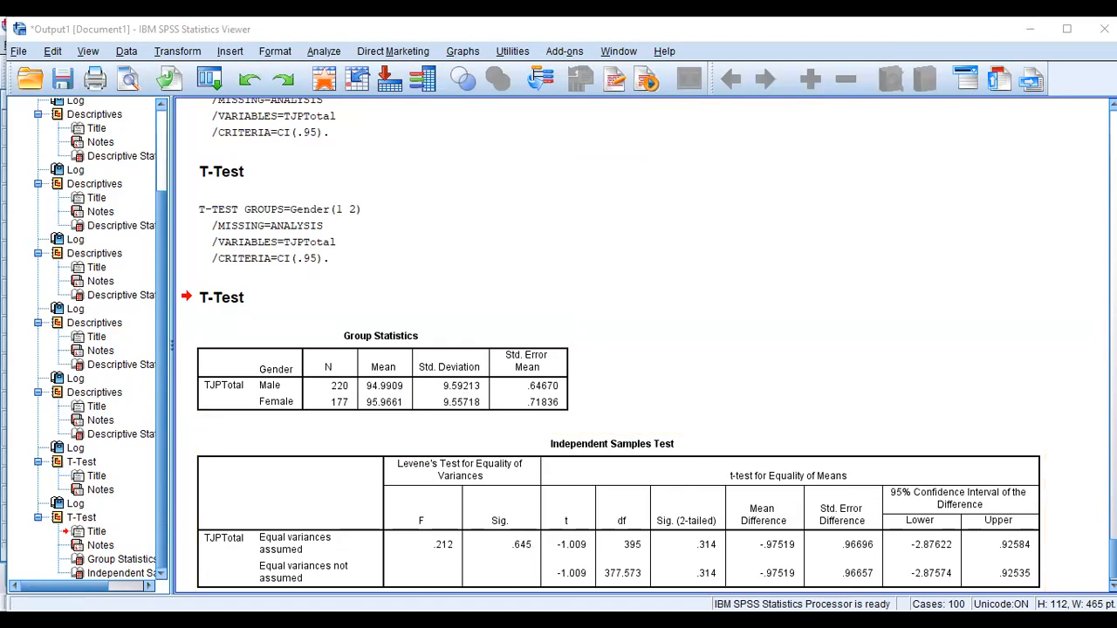
click(437, 489)
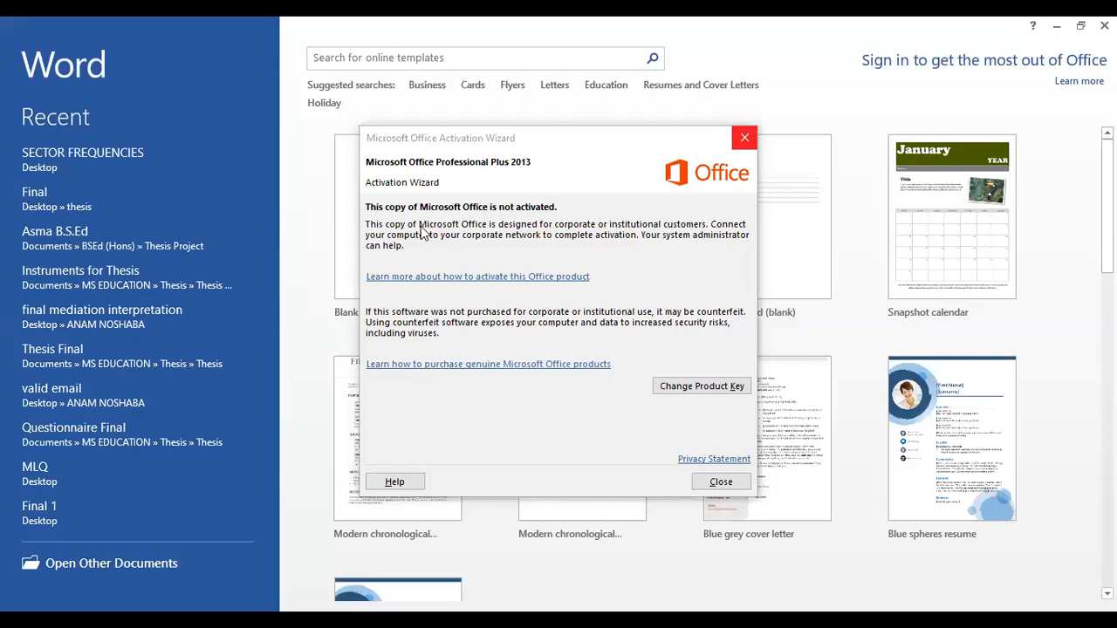
- Start a blank document with bold, size 26, Times New Roman heading formatting
click(721, 481)
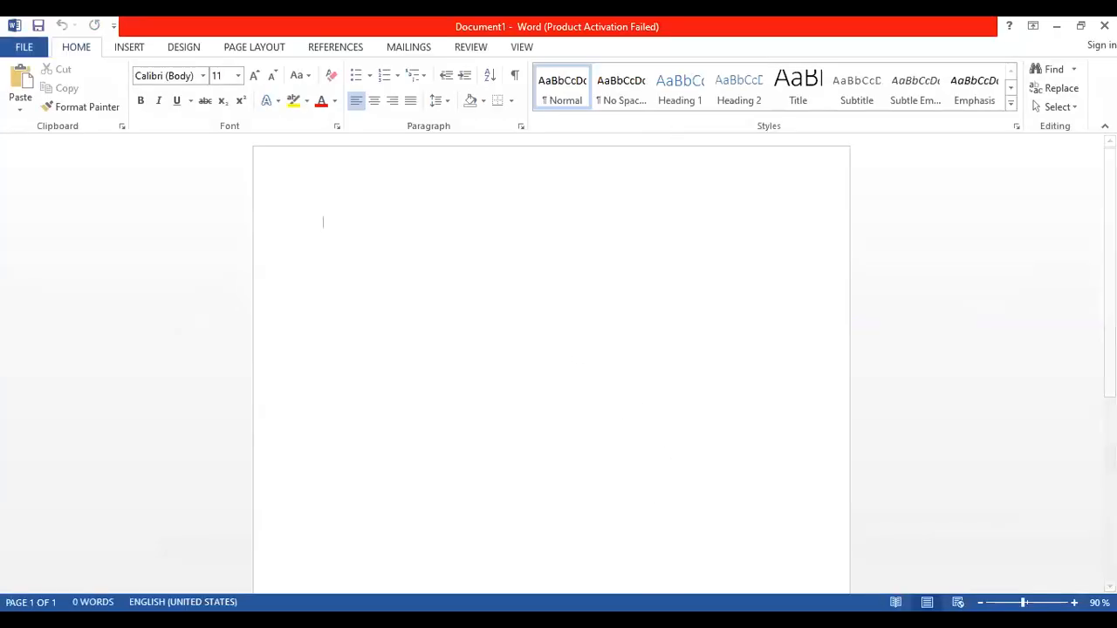
mouse_move(401, 199)
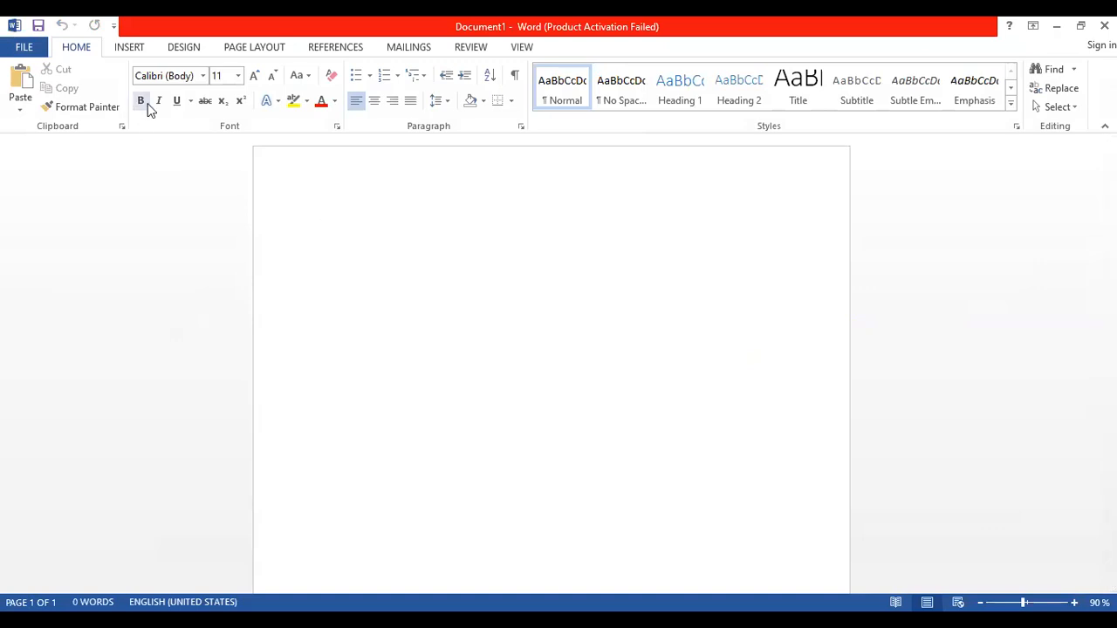
click(237, 75)
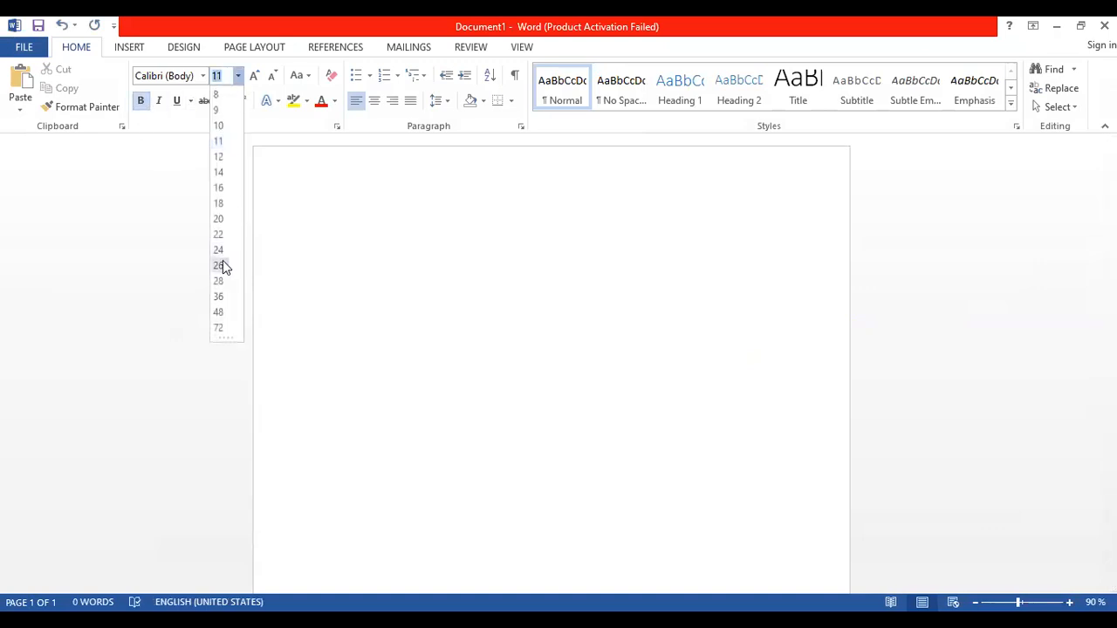
click(166, 77)
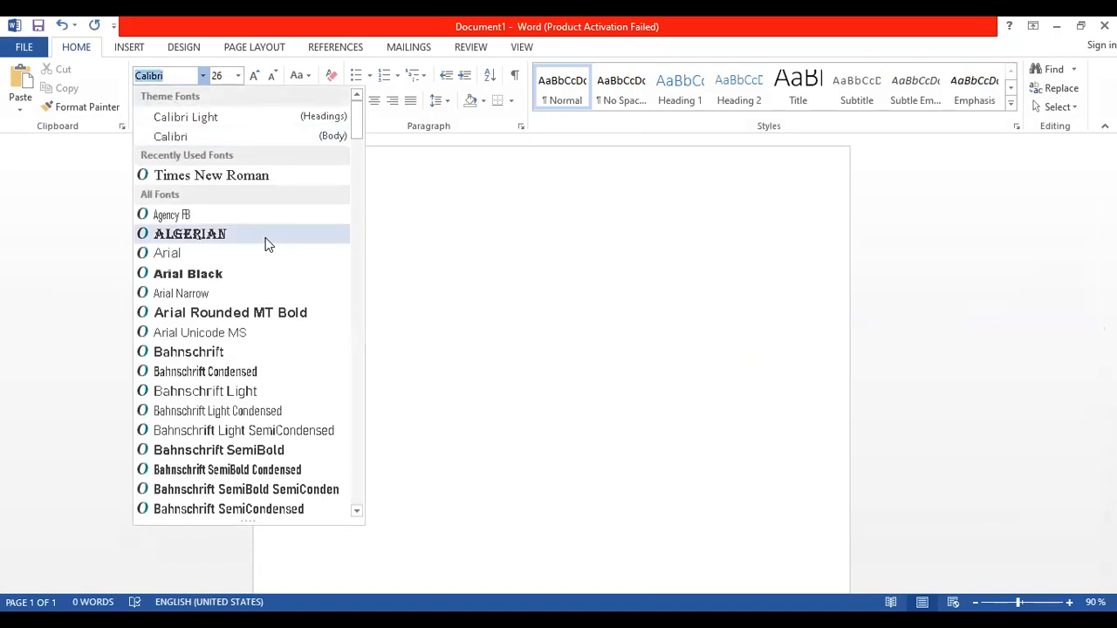
click(212, 174)
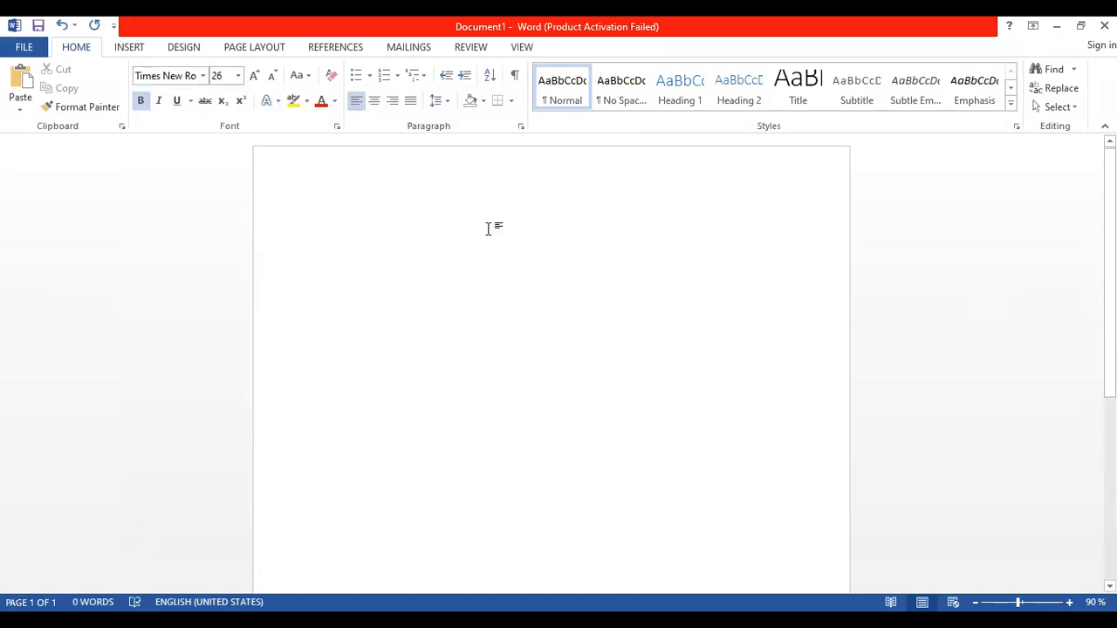
- Enter the heading text T-TEST
text(T-T)
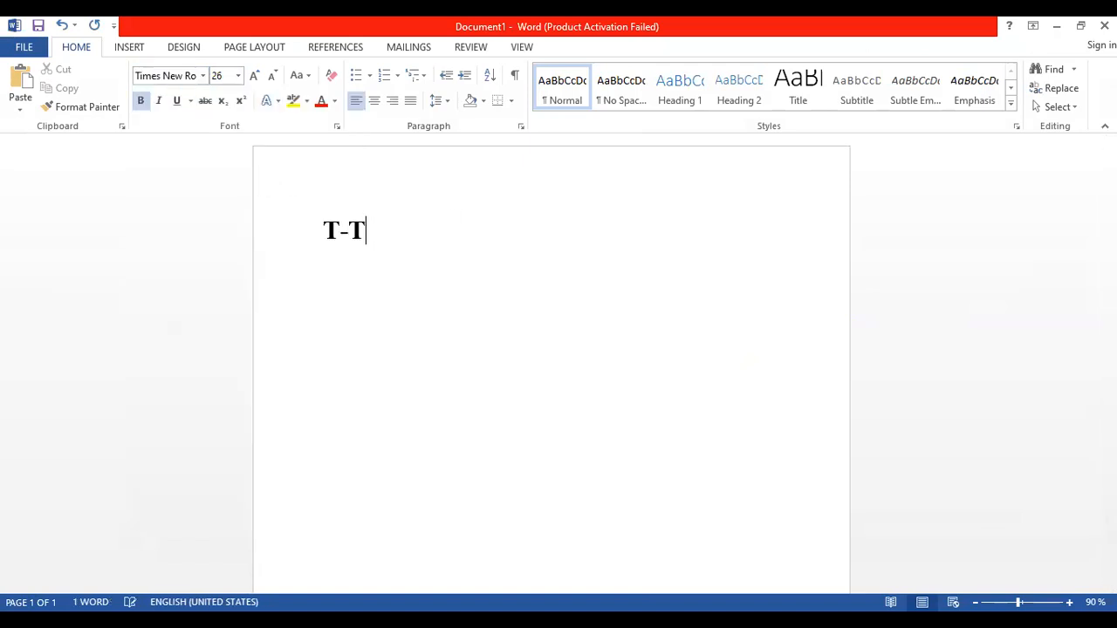
text(EST)
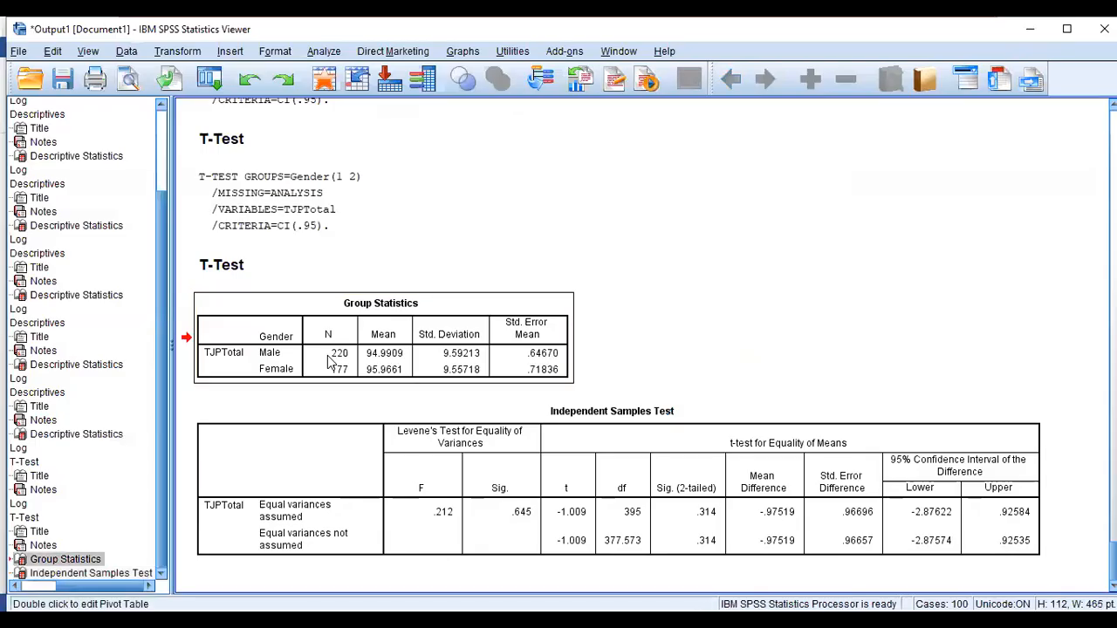
- Copy the SPSS output tables, paste them under T-TEST in Word, and return to SPSS
right_click(339, 370)
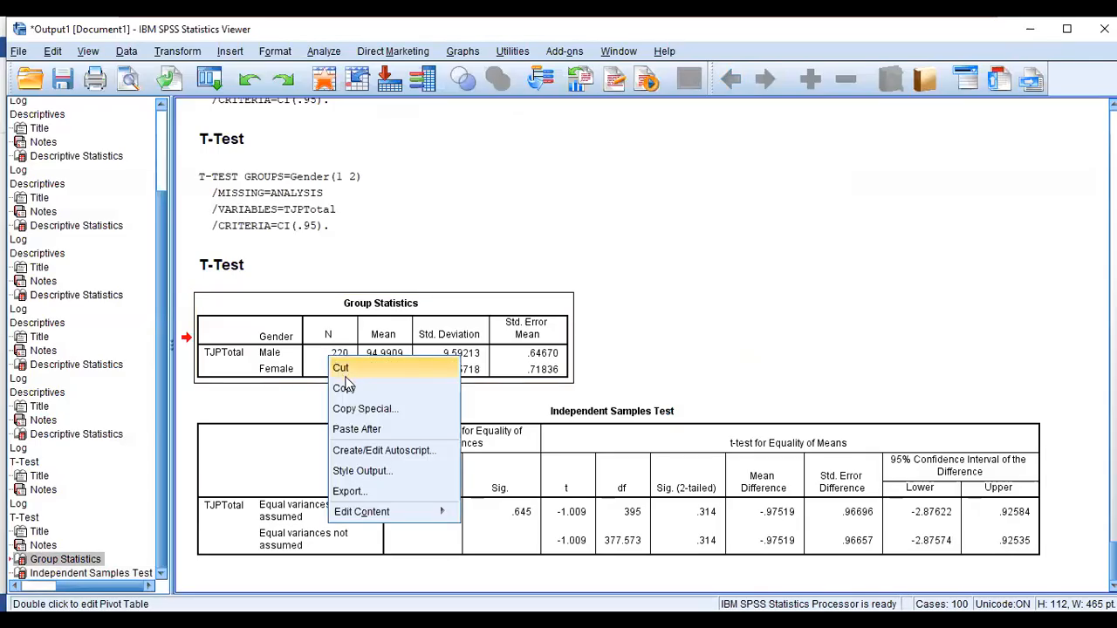
click(662, 573)
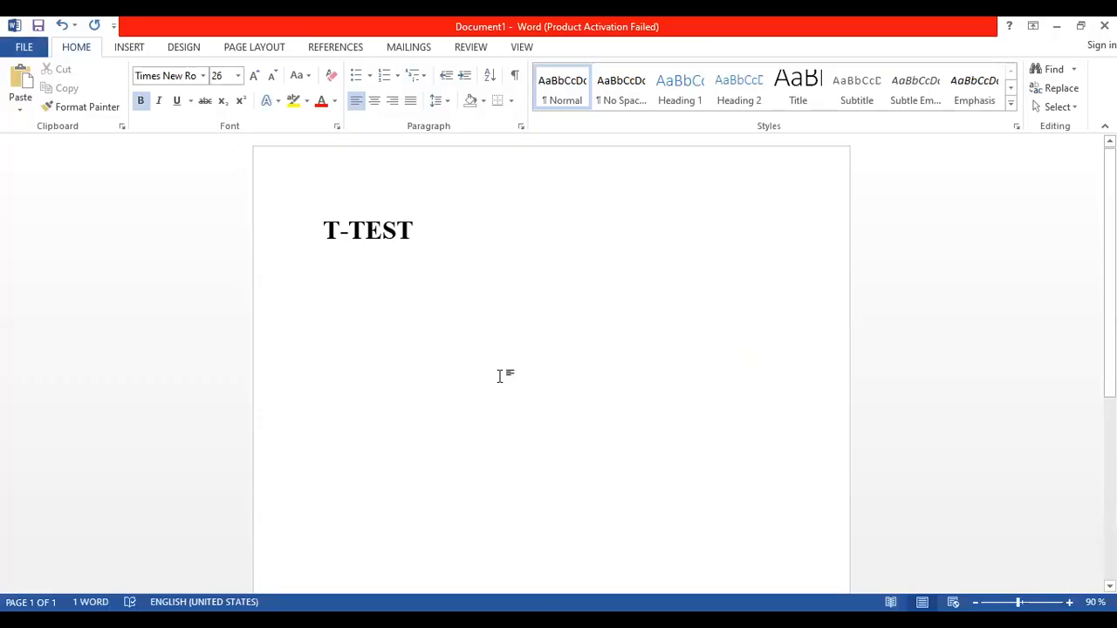
key(ctrl+v)
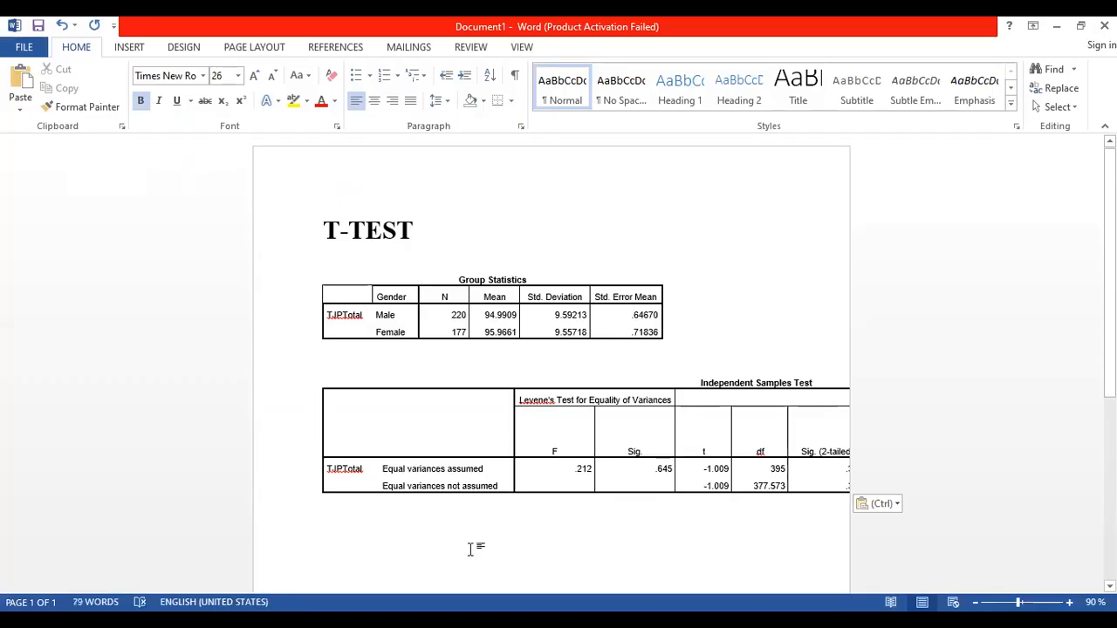
click(610, 421)
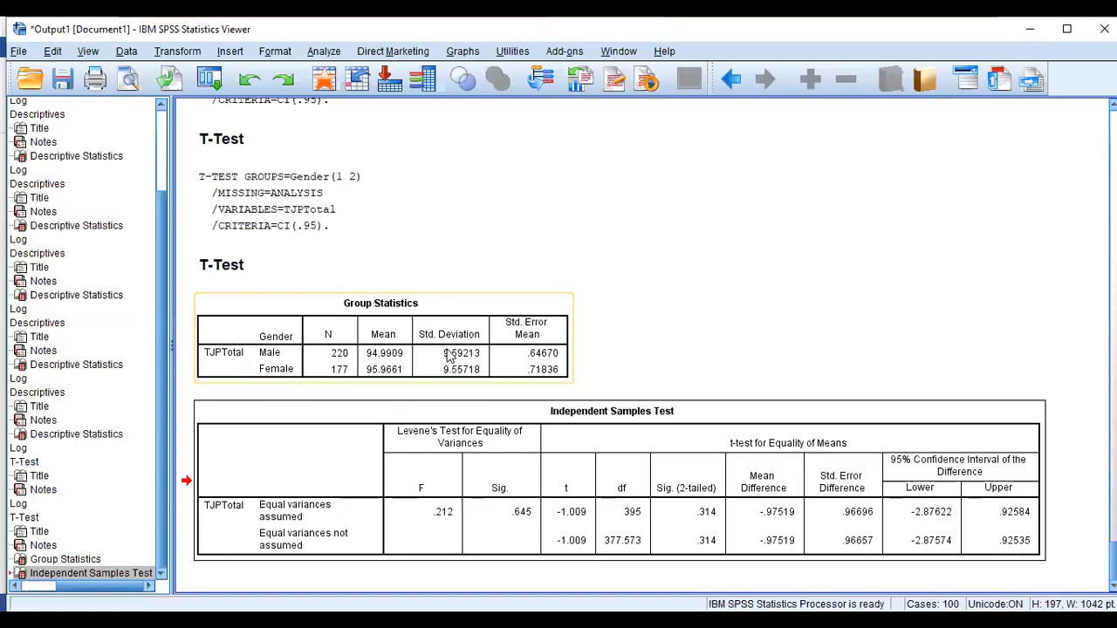
click(62, 81)
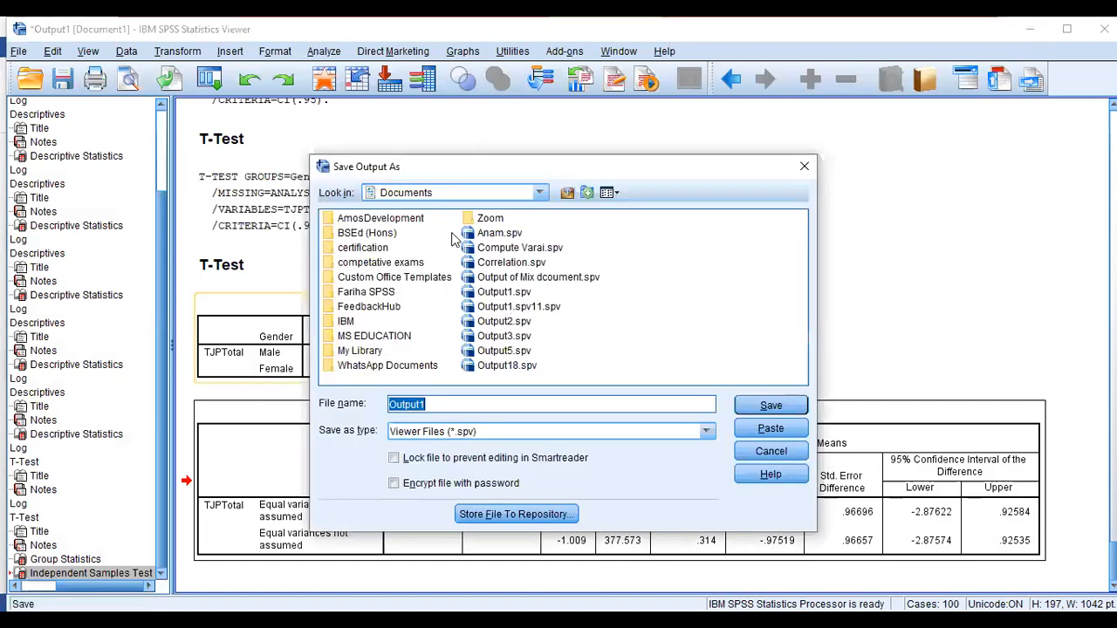
mouse_move(782, 395)
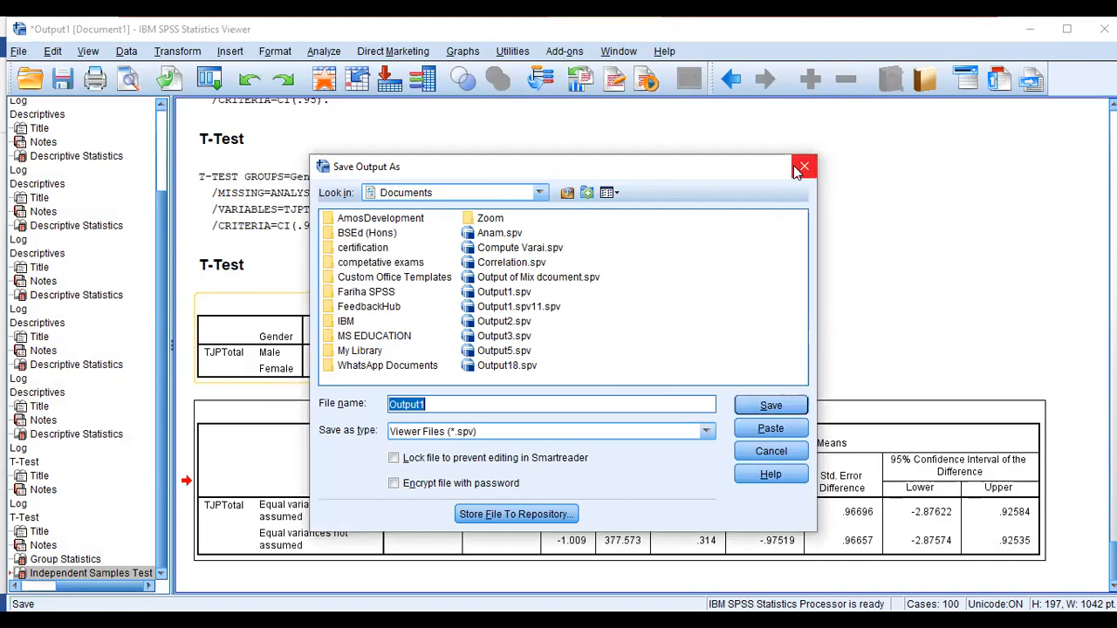
click(803, 166)
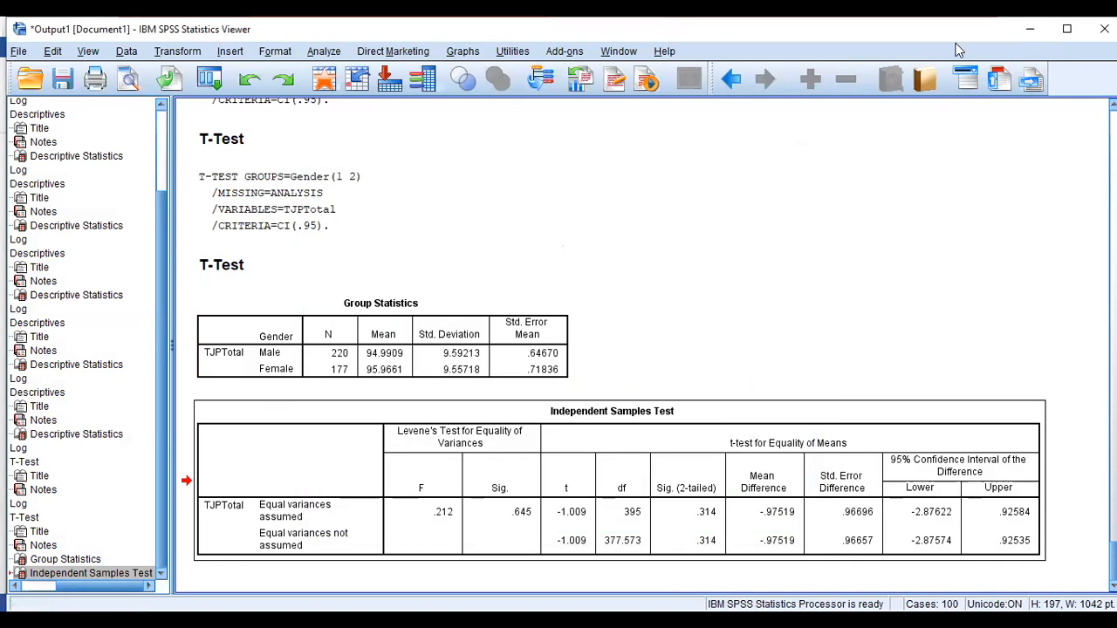